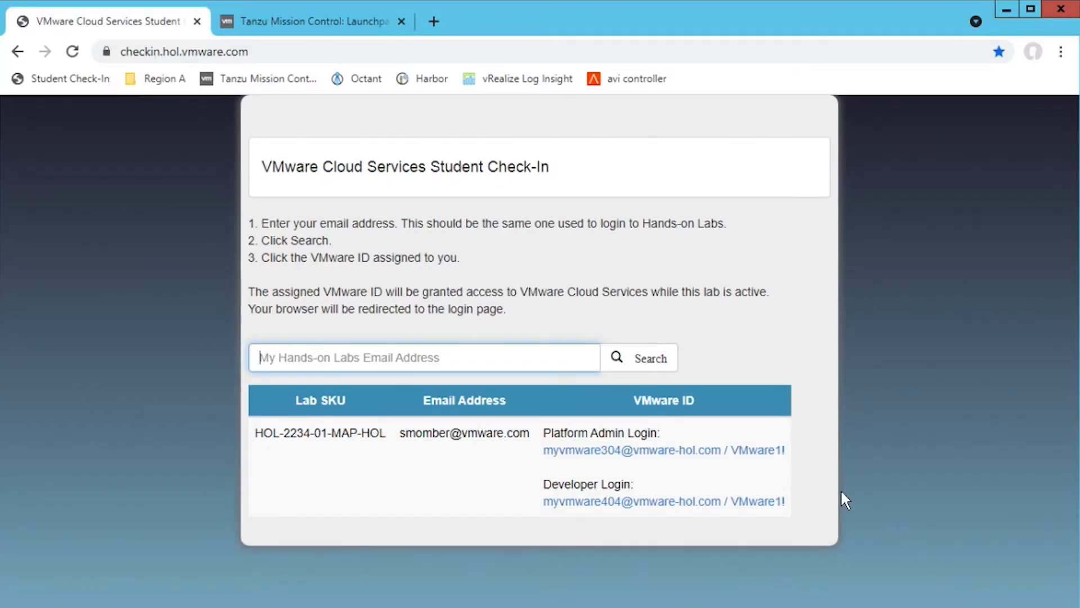
mouse_move(761, 460)
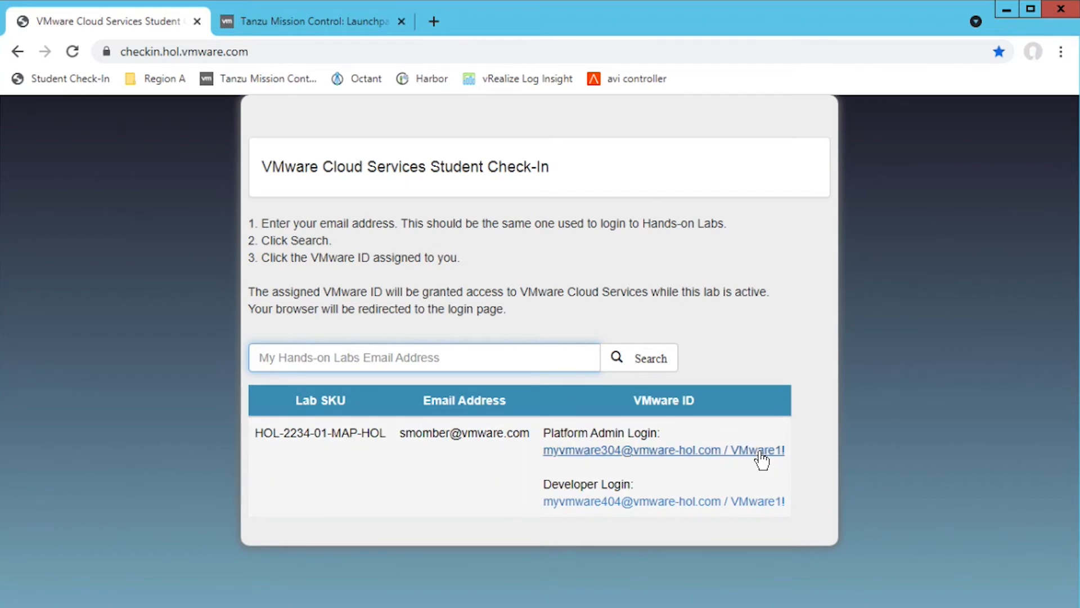
mouse_move(672, 508)
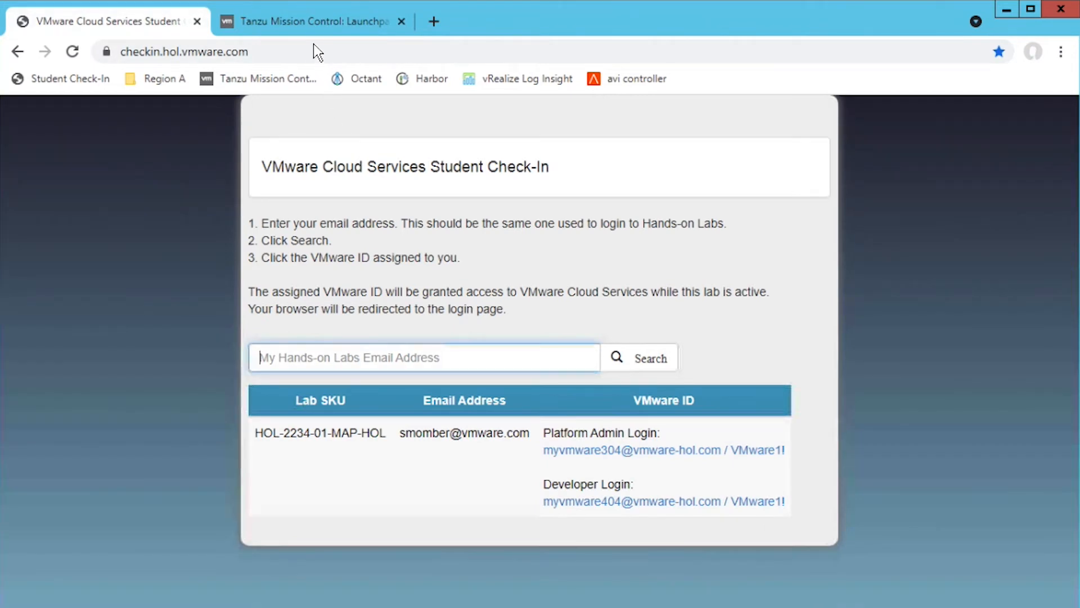
Switch from the Student Check-In page to the Tanzu Mission Control Launchpad tab
left_click(313, 21)
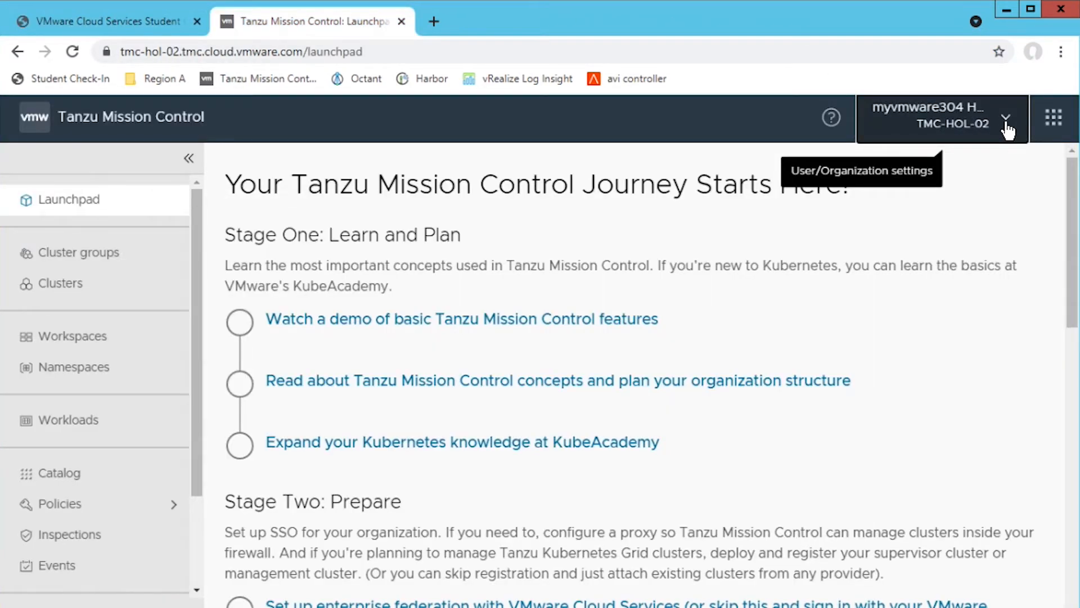
left_click(1006, 124)
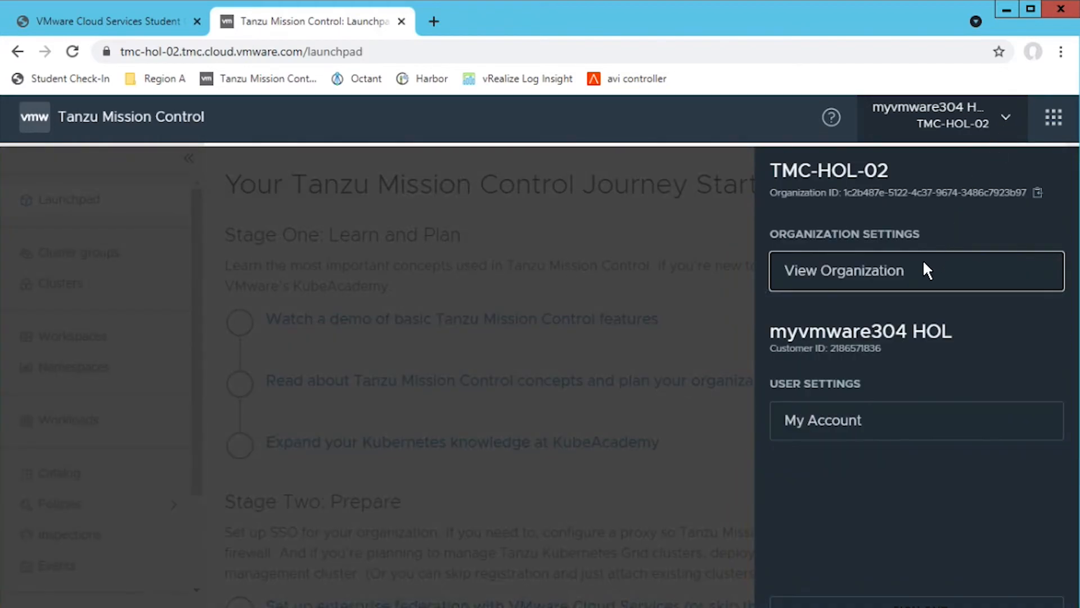
mouse_move(193, 213)
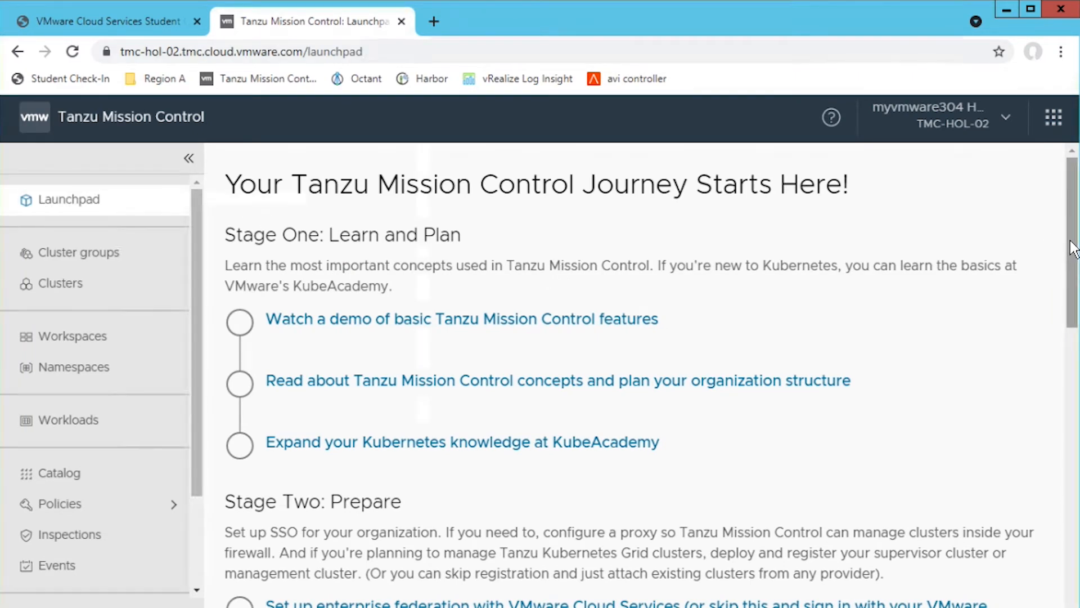
scroll("down", 3)
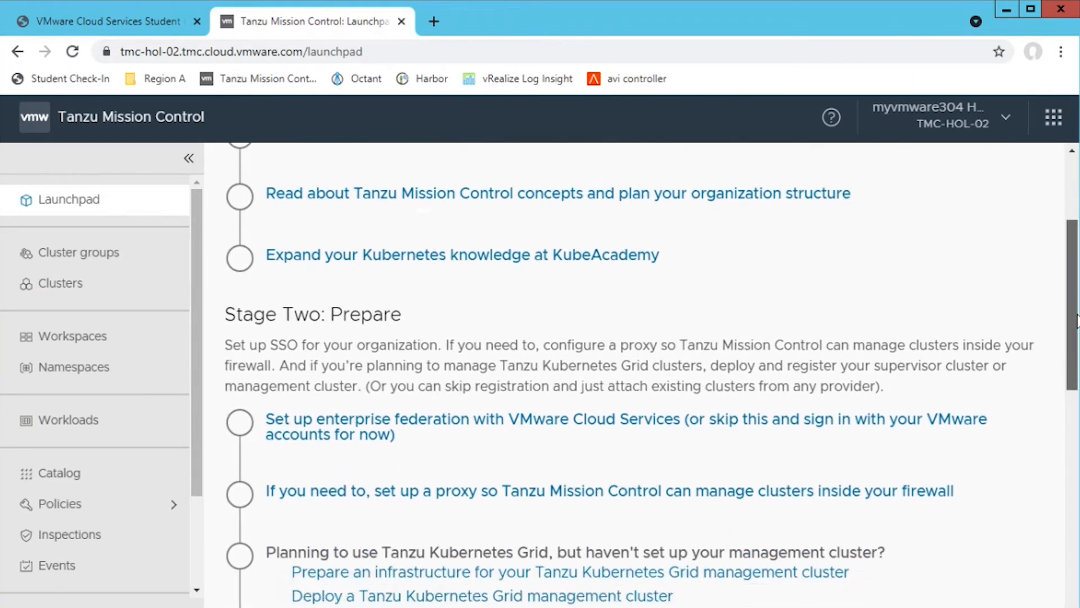
scroll("down", 3)
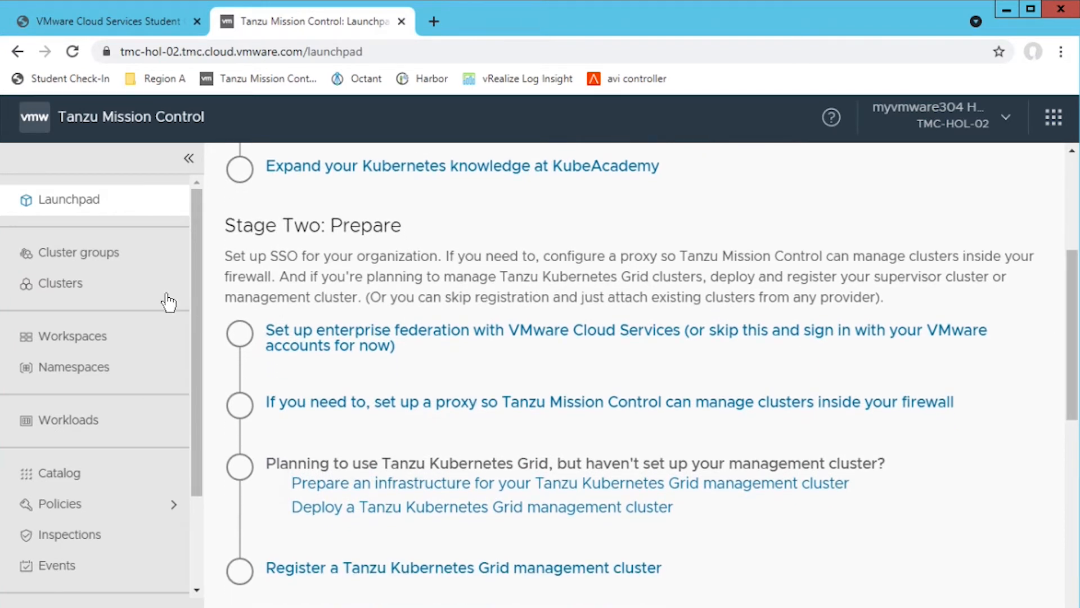
Review the cluster groups and clusters pages, including the Create Cluster form
left_click(78, 252)
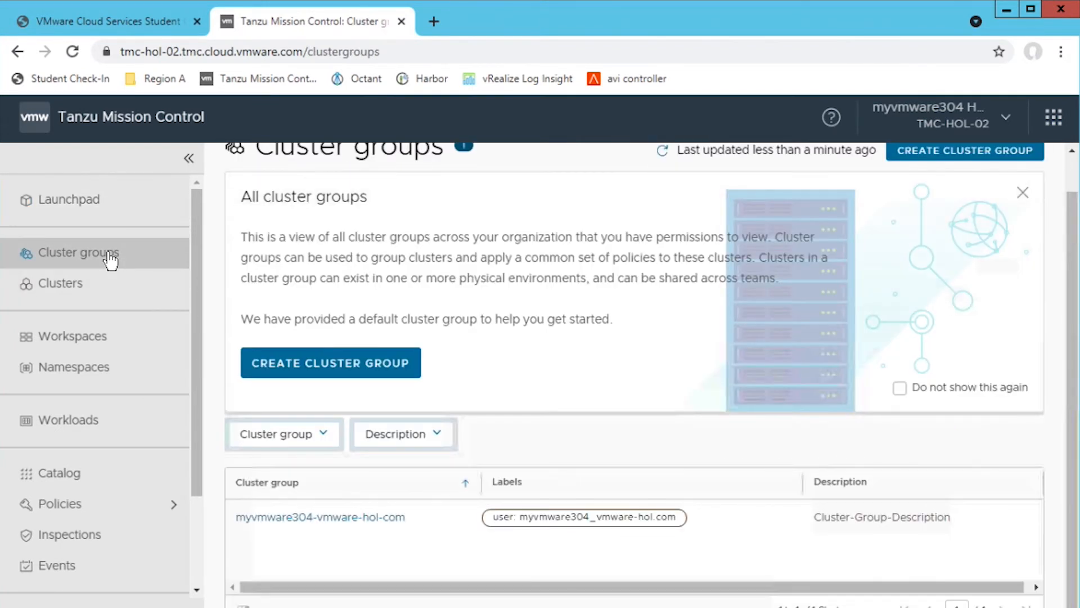
mouse_move(1072, 335)
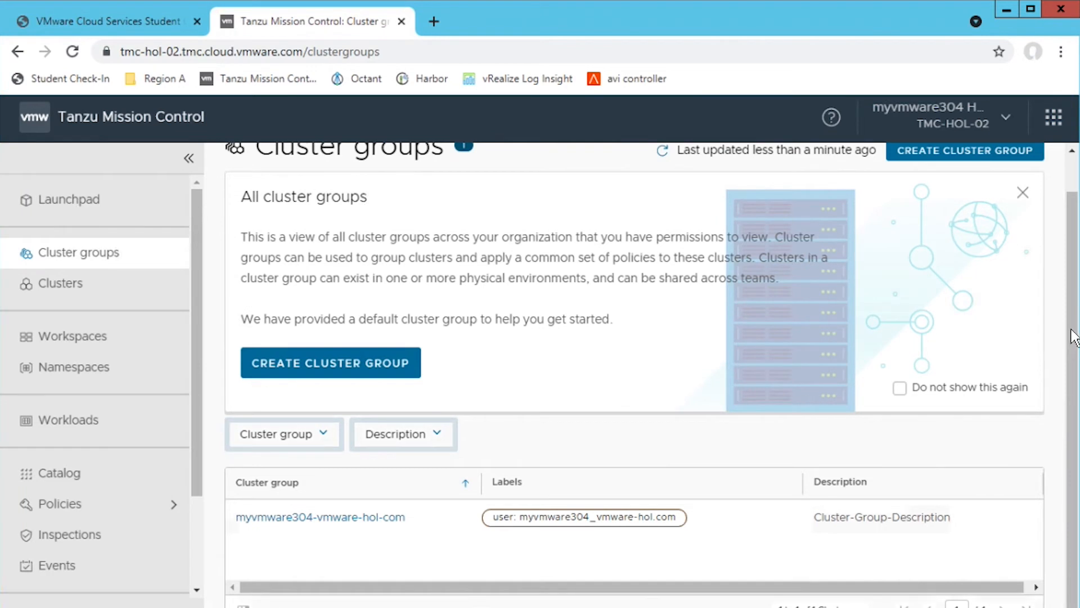
scroll("up", 3)
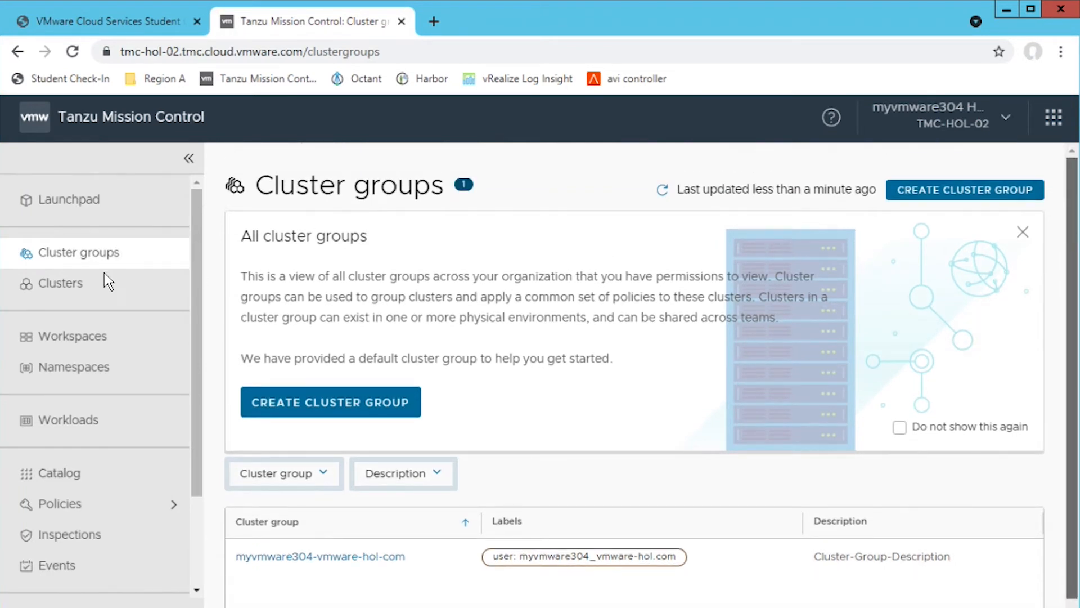
mouse_move(66, 289)
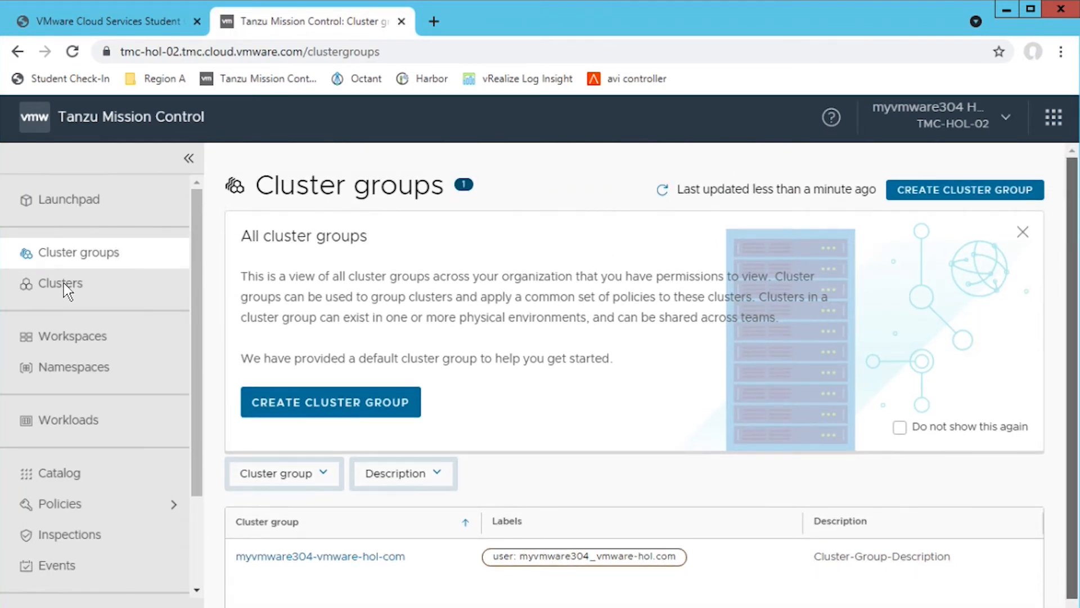
left_click(60, 283)
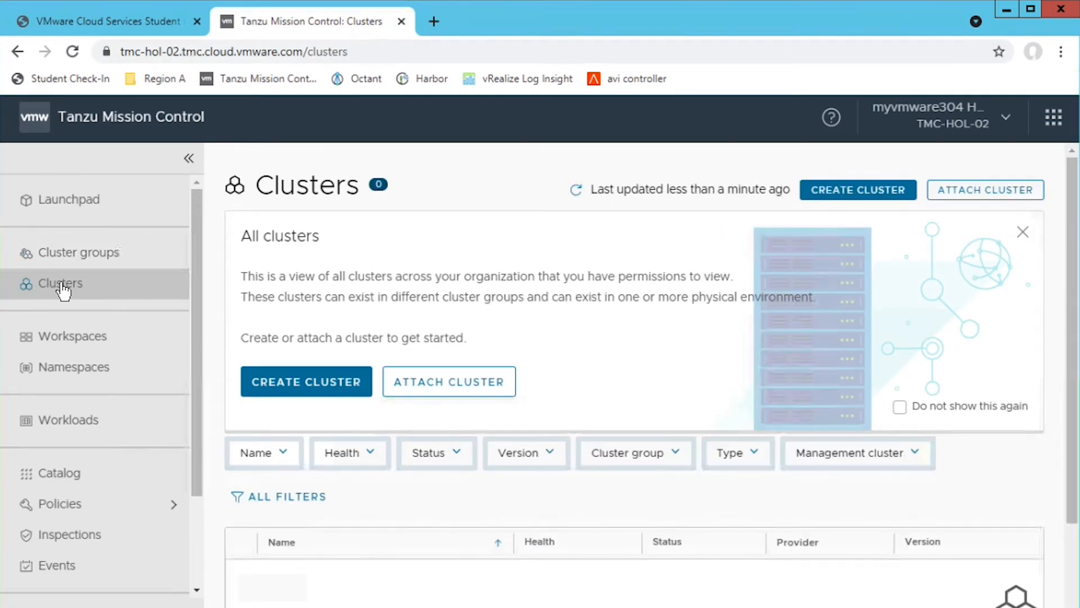
left_click(306, 381)
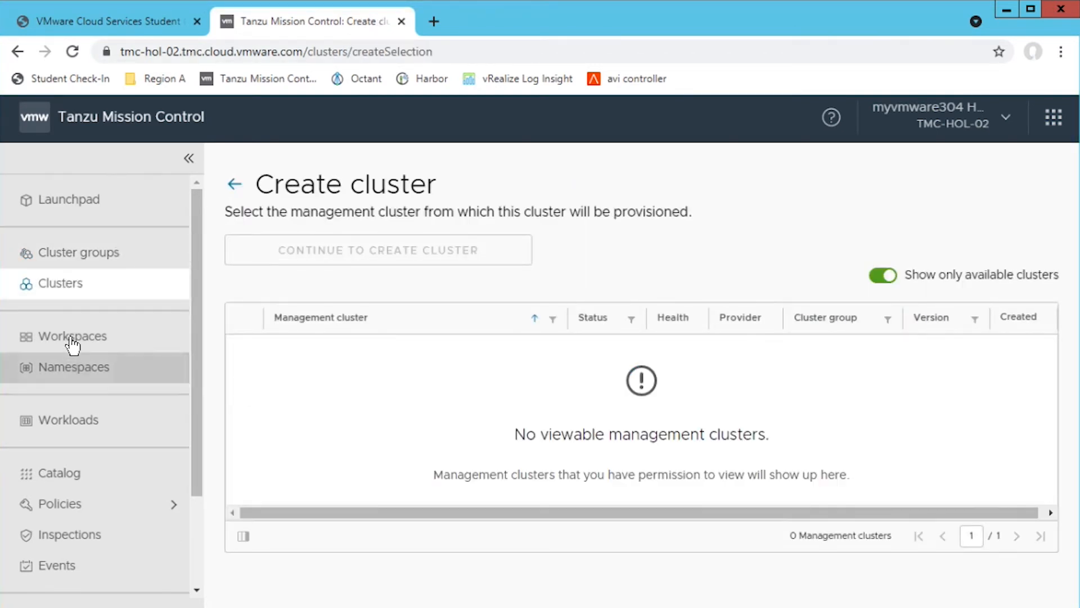
Show the Workspaces list, then run kubectl get nodes in PuTTY, listing four Ready tkc-1 nodes
left_click(72, 337)
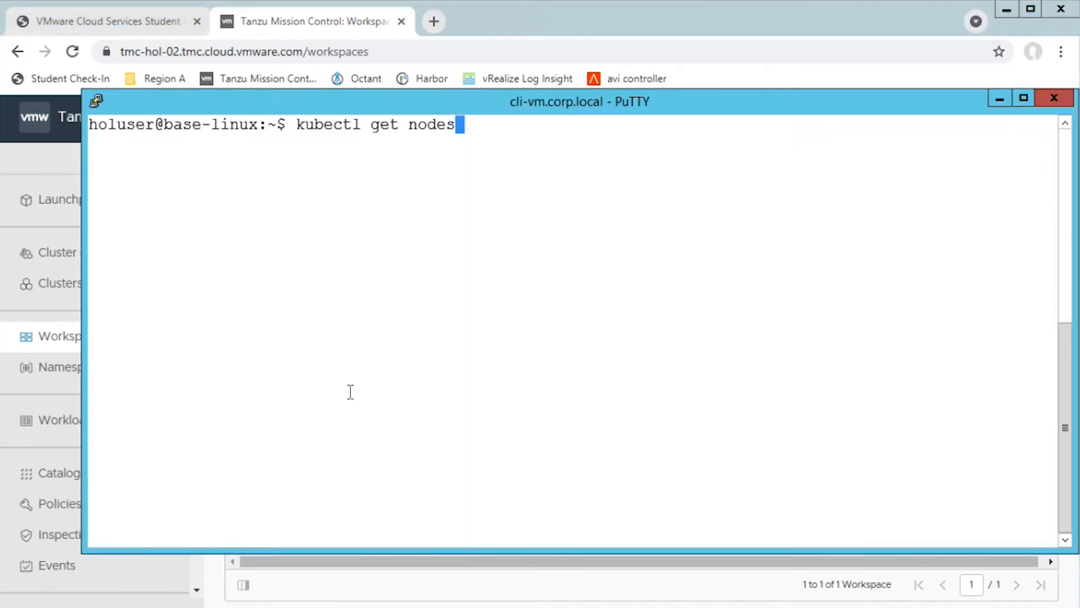
key("Return")
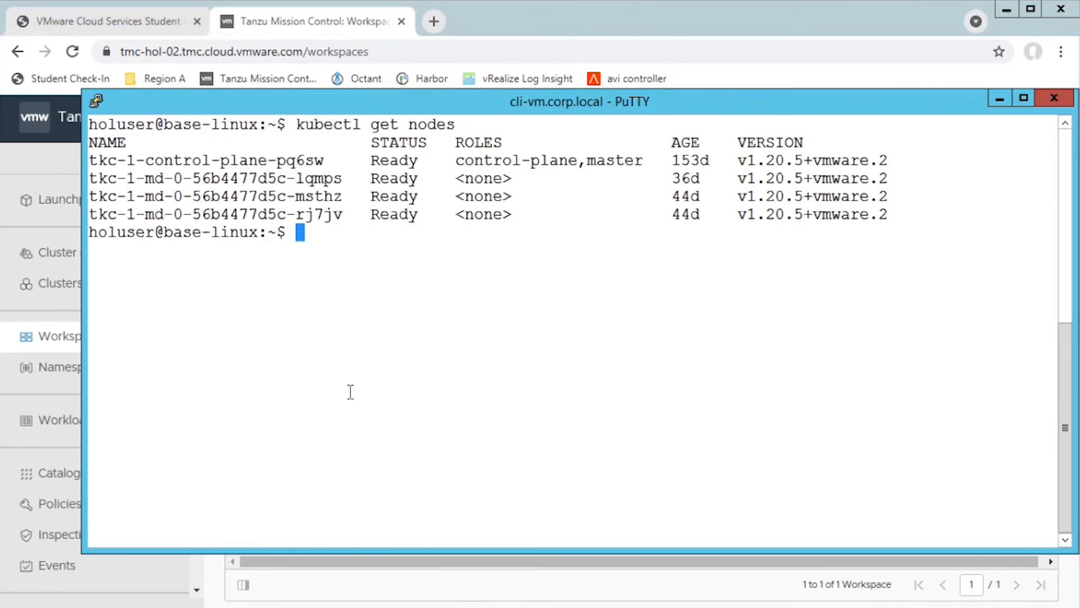
type("clear")
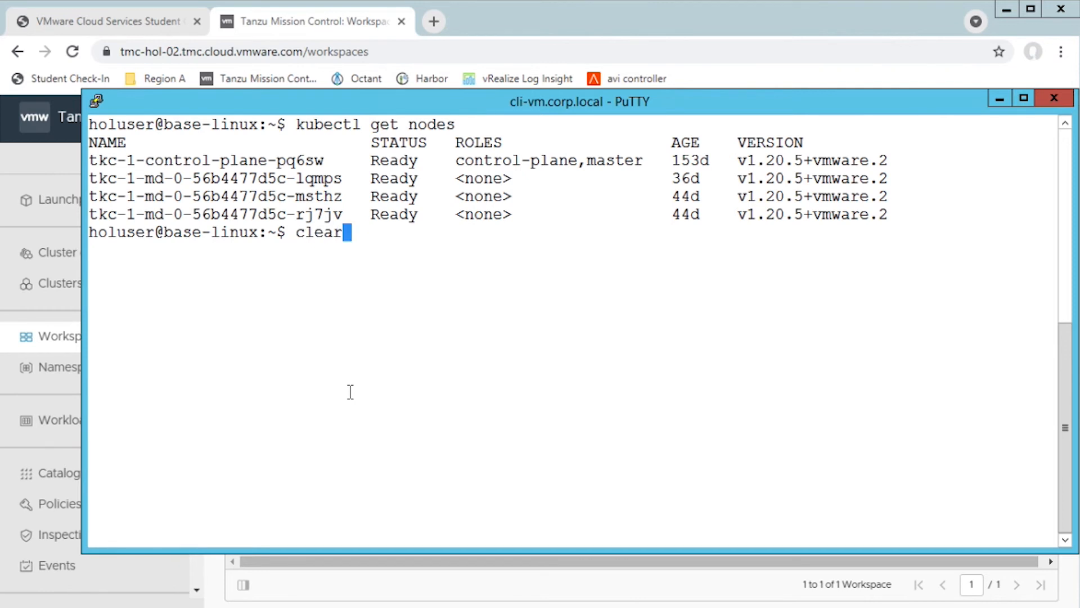